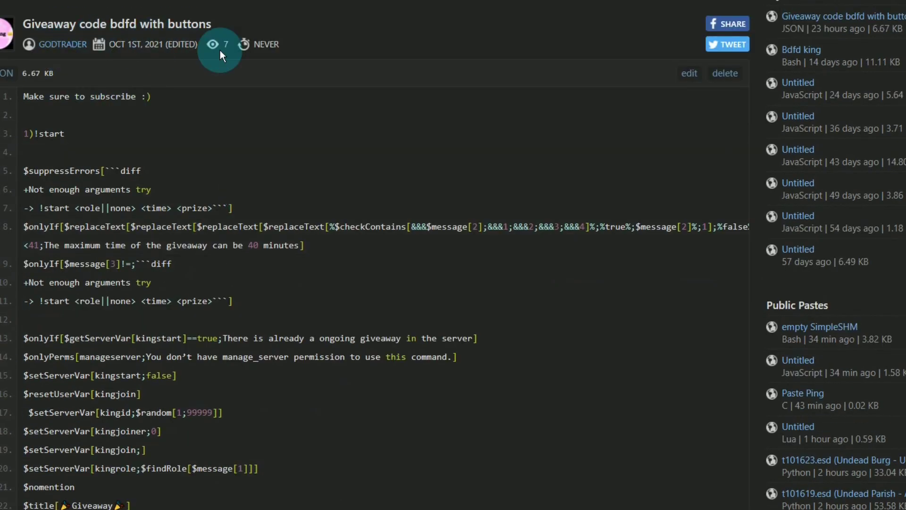
Step: Scroll through the Pastebin code down to the 3) !start section
{"action": "scroll", "scroll_direction": "down", "scroll_amount": 3}
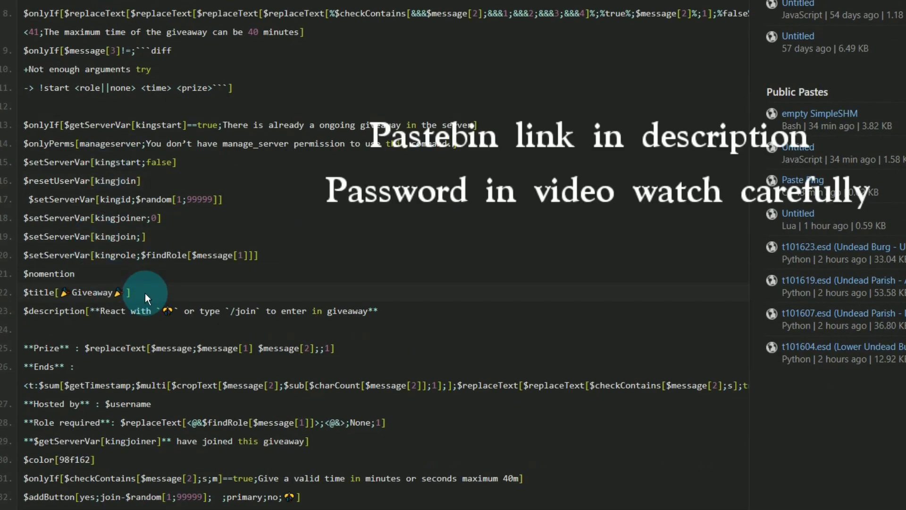
{"action": "scroll", "scroll_direction": "down", "scroll_amount": 3}
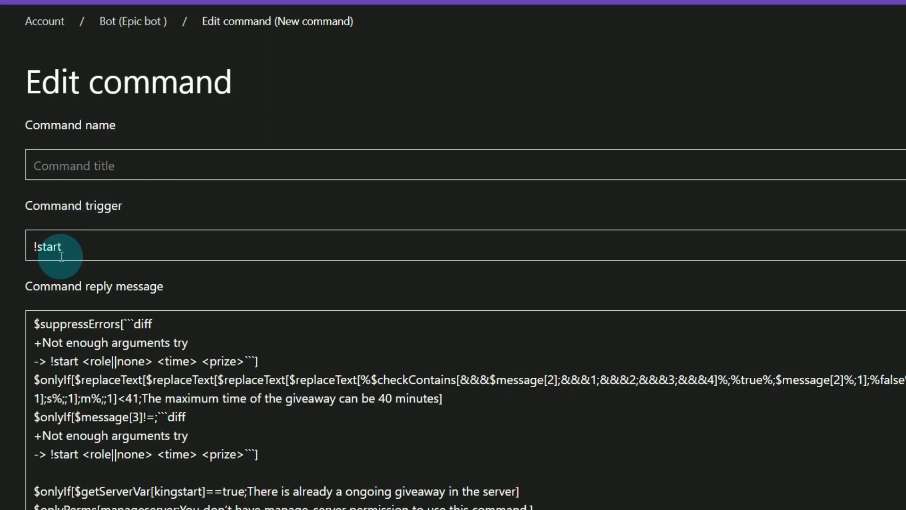
{"action": "scroll", "scroll_direction": "down", "scroll_amount": 3}
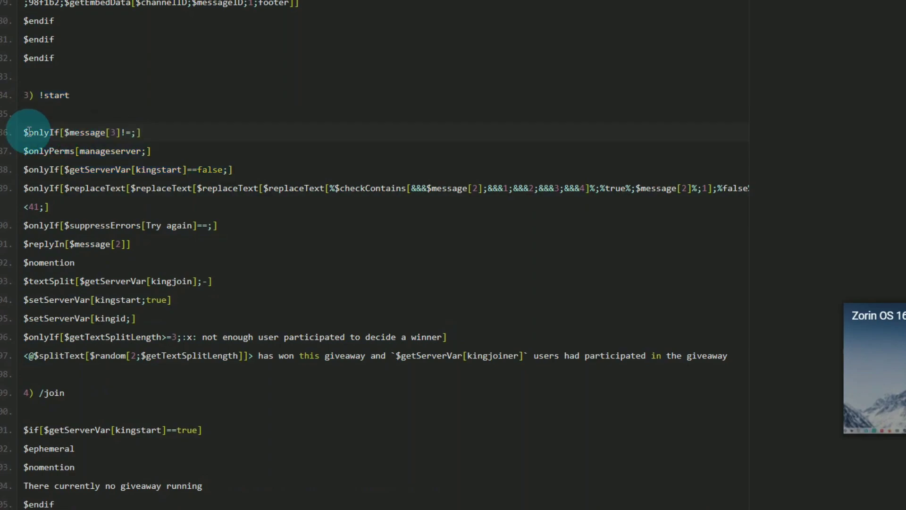
Step: Select the code lines under the 3) !start section for copying
{"action": "left_click_drag", "start_coordinate": [25, 132], "coordinate": [727, 356]}
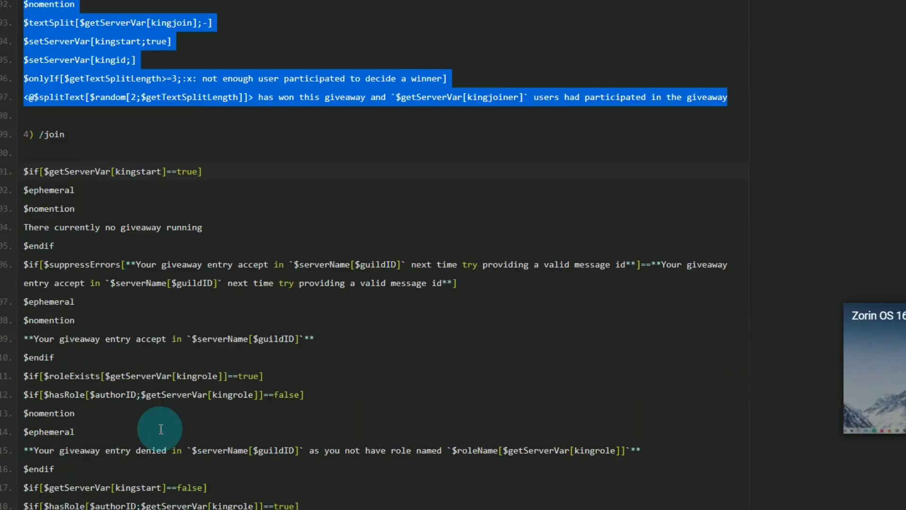
{"action": "scroll", "scroll_direction": "down", "scroll_amount": 3}
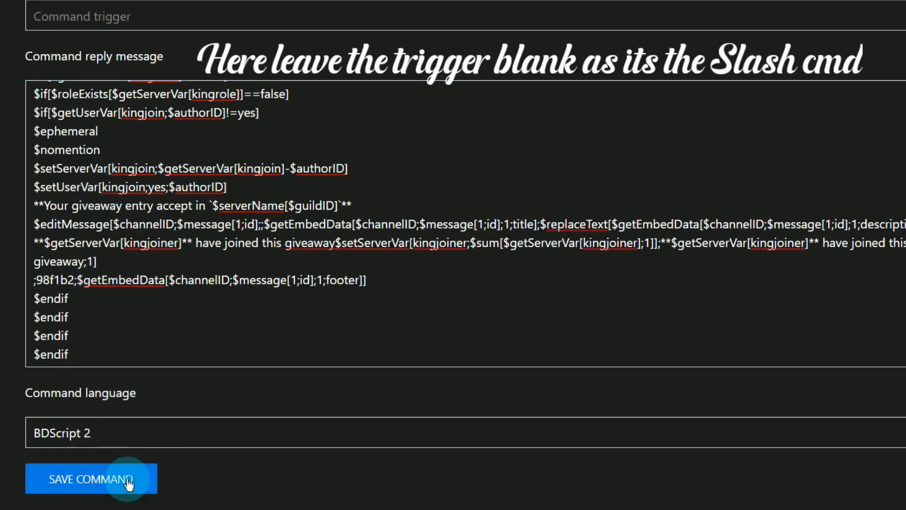
Step: Save the blank-trigger command holding the /join giveaway code in BDScript 2
{"action": "left_click", "coordinate": [93, 479]}
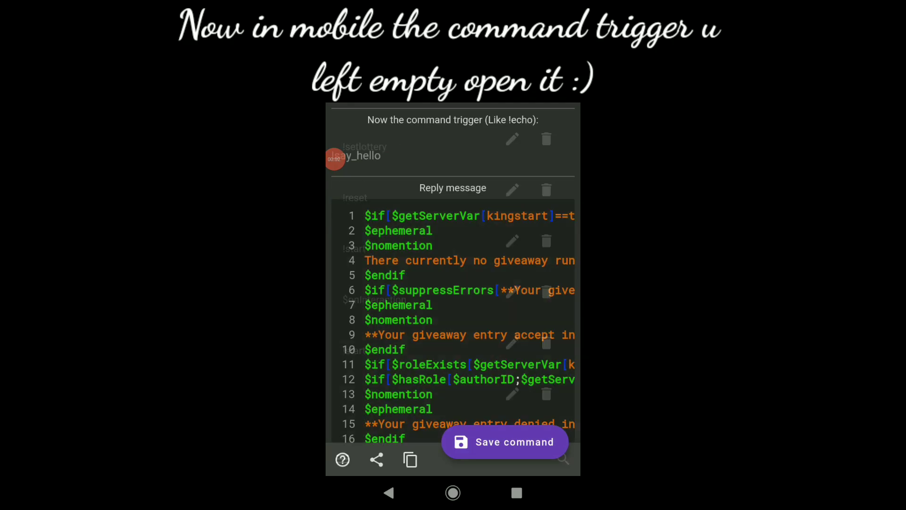
Step: Enter /join as slash trigger with description 'Join giveaway using /join' and begin a new option
{"action": "scroll", "scroll_direction": "down", "scroll_amount": 3}
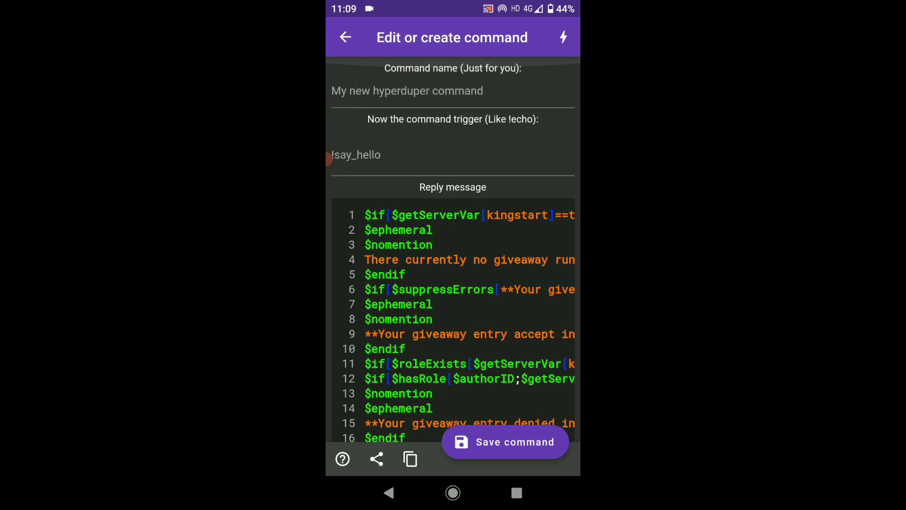
{"action": "left_click", "coordinate": [562, 38]}
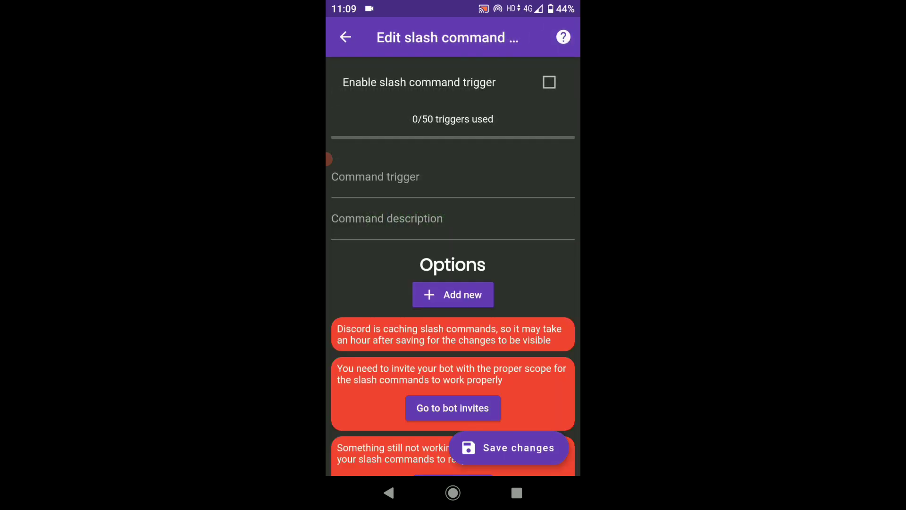
{"action": "type", "text": "j"}
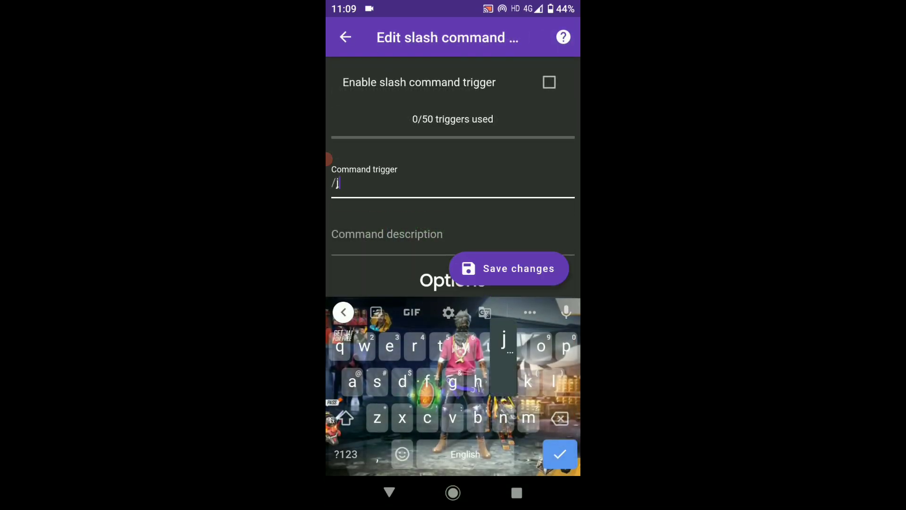
{"action": "type", "text": "oin"}
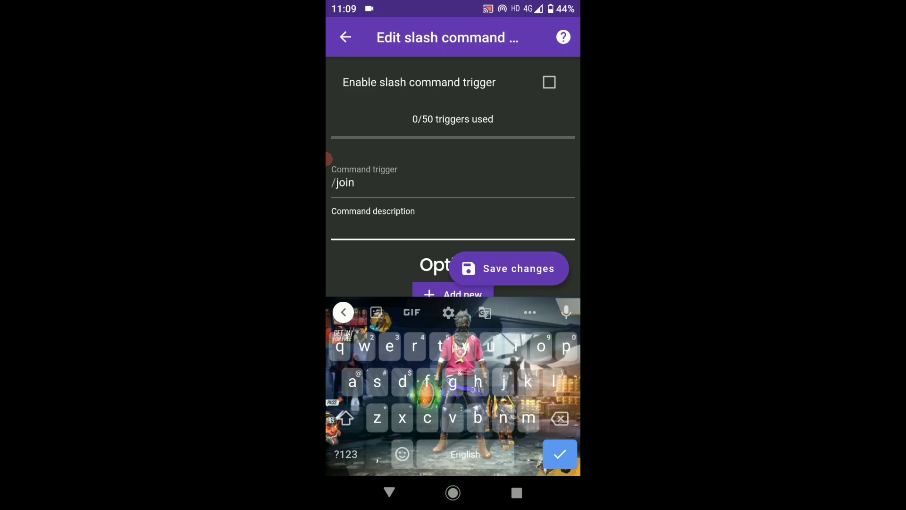
{"action": "type", "text": "Join g"}
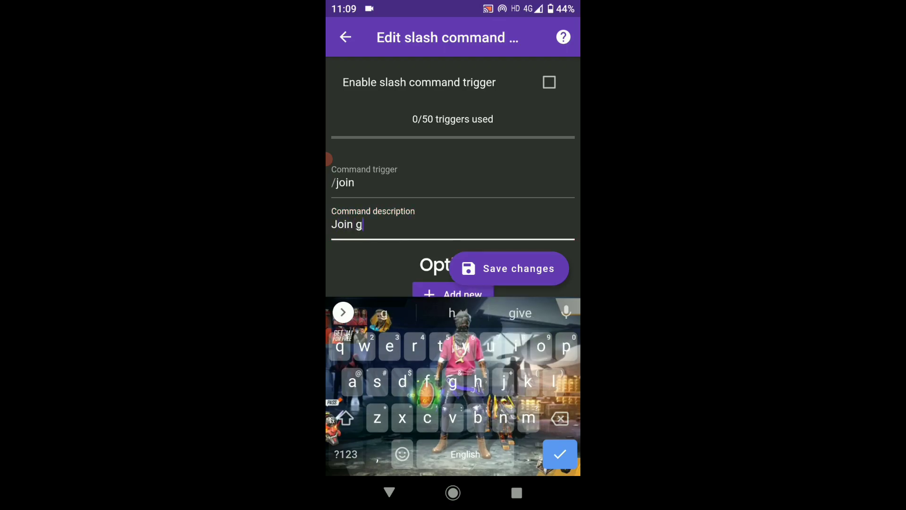
{"action": "type", "text": "iveaway us"}
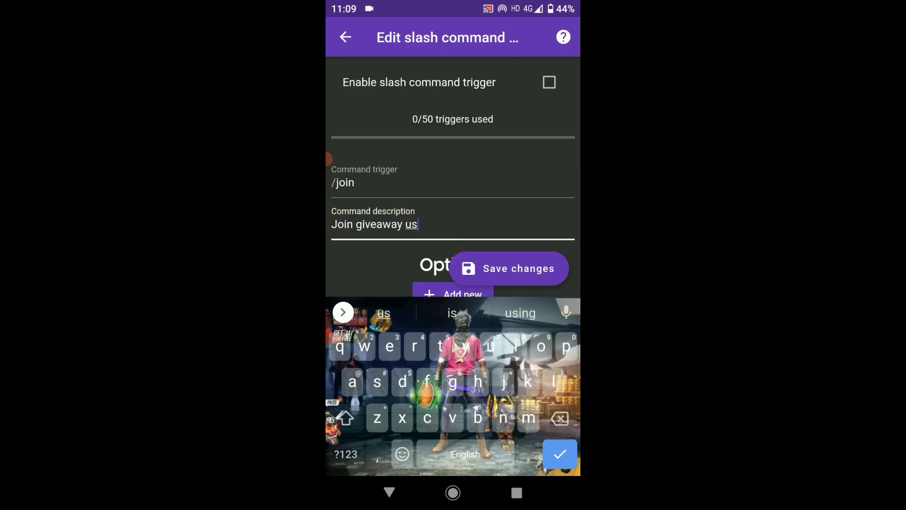
{"action": "type", "text": "using"}
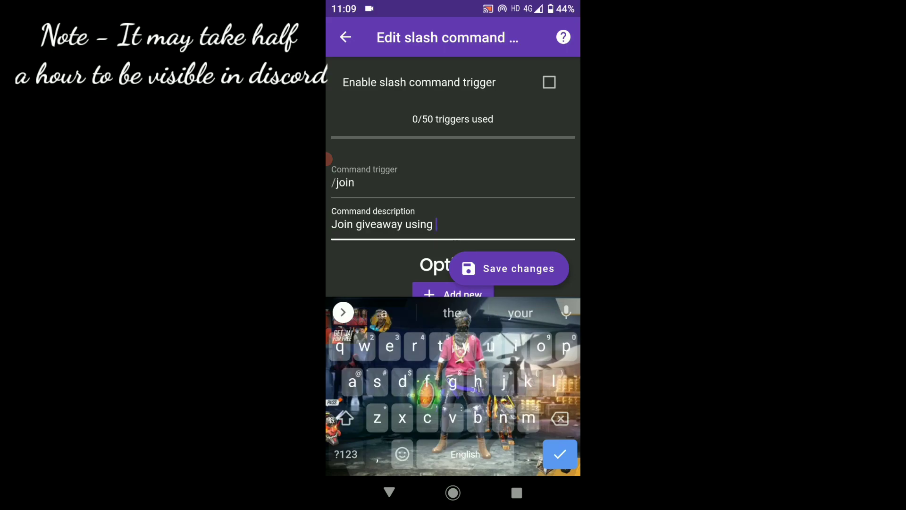
{"action": "type", "text": "/join"}
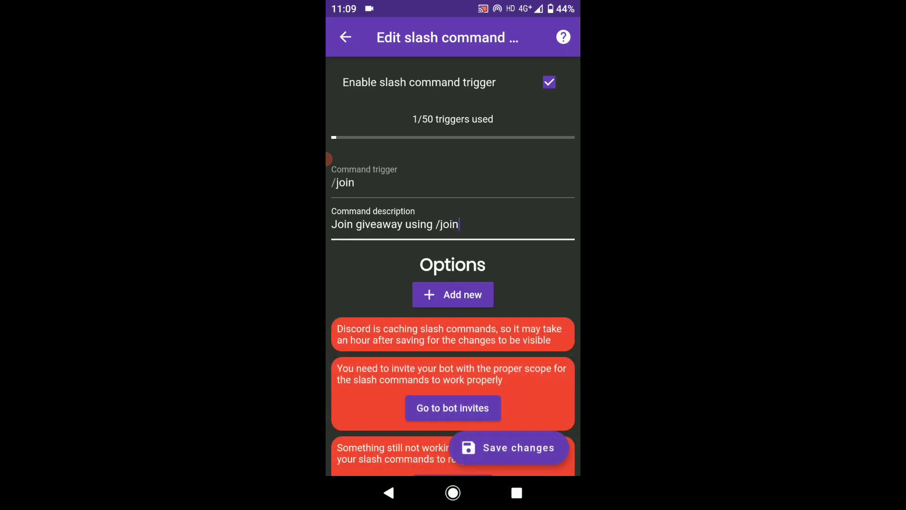
{"action": "left_click", "coordinate": [453, 294]}
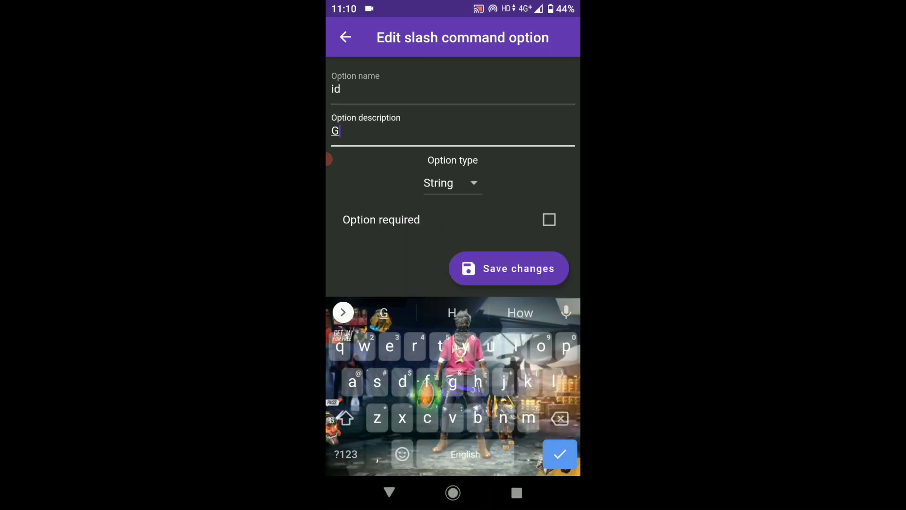
Step: Describe the id option as 'Giveaway message id', save it, and save the /join command
{"action": "type", "text": "iveaway message id"}
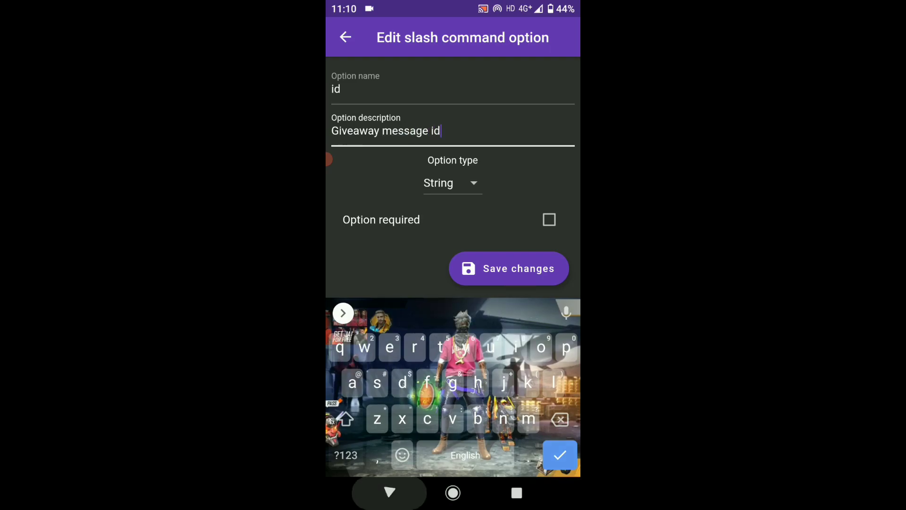
{"action": "left_click", "coordinate": [550, 220]}
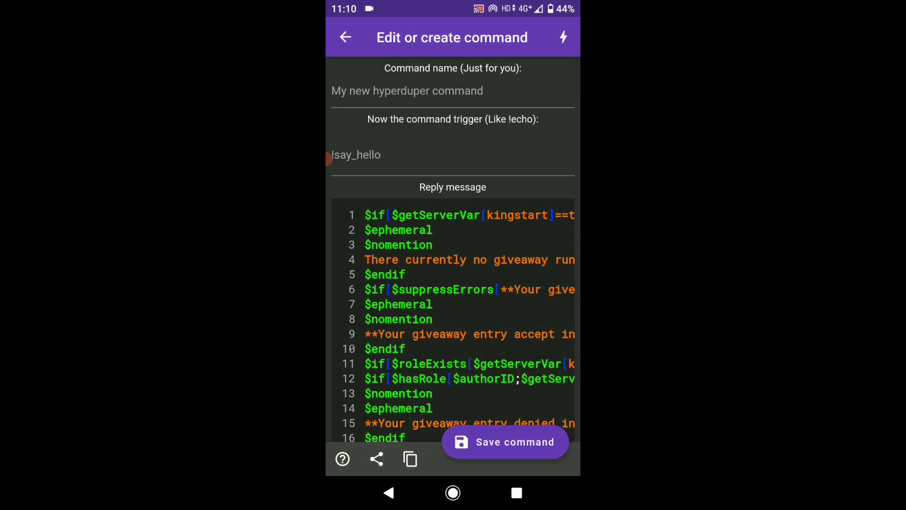
{"action": "left_click", "coordinate": [505, 442]}
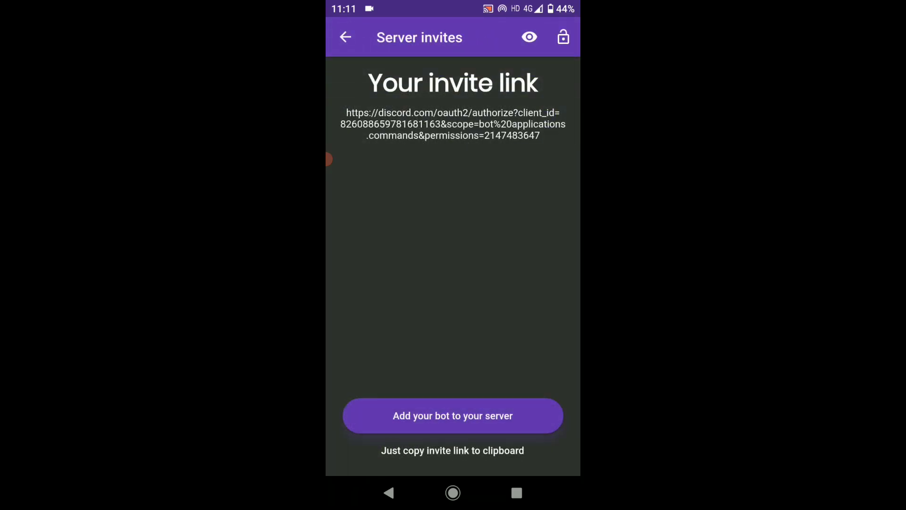
Step: Copy the invite link, then add 30 minutes of free hosting time via the captcha
{"action": "left_click", "coordinate": [453, 450]}
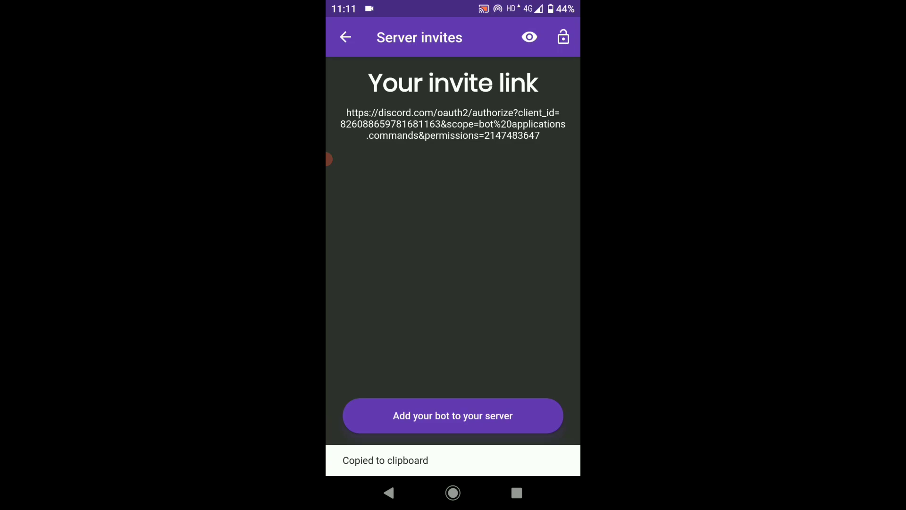
{"action": "left_click", "coordinate": [345, 37]}
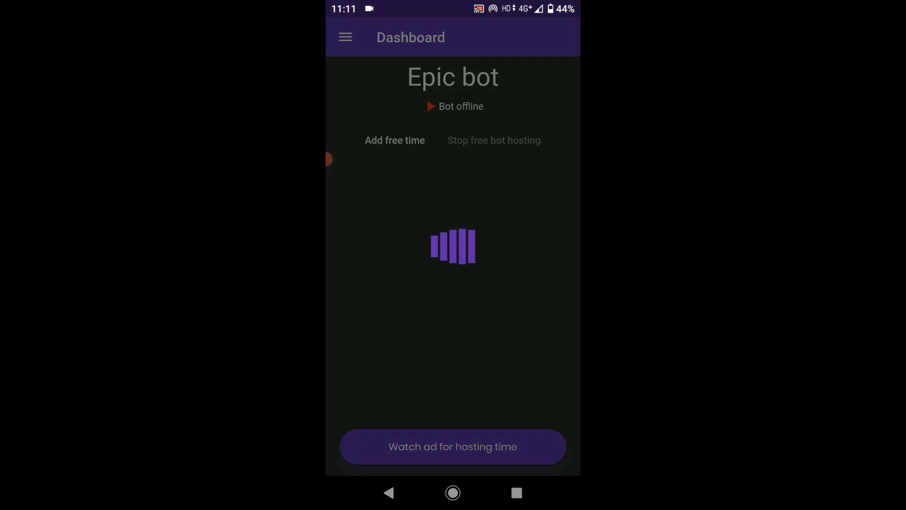
{"action": "left_click", "coordinate": [394, 140]}
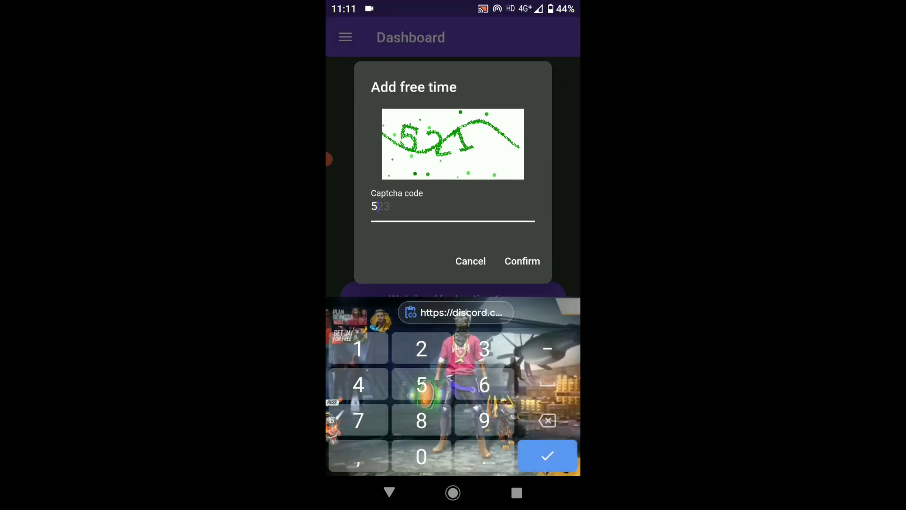
{"action": "left_click", "coordinate": [522, 261]}
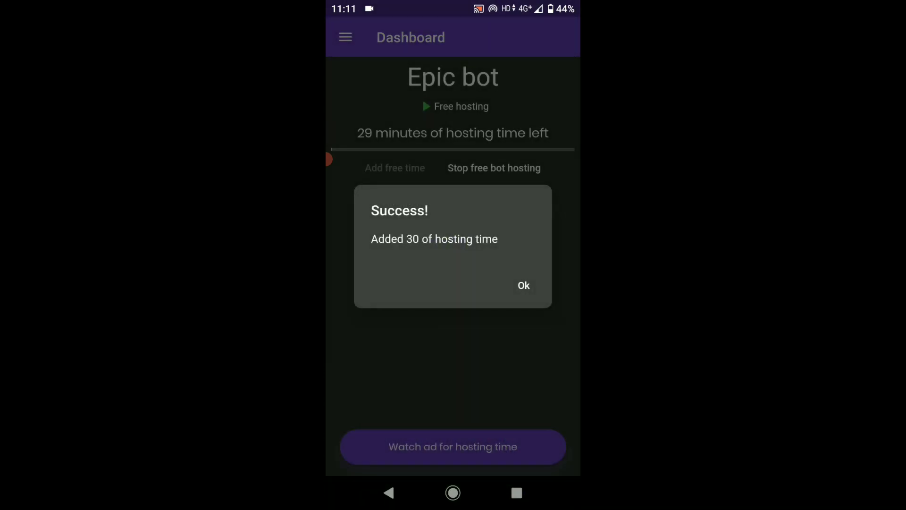
{"action": "left_click", "coordinate": [522, 285]}
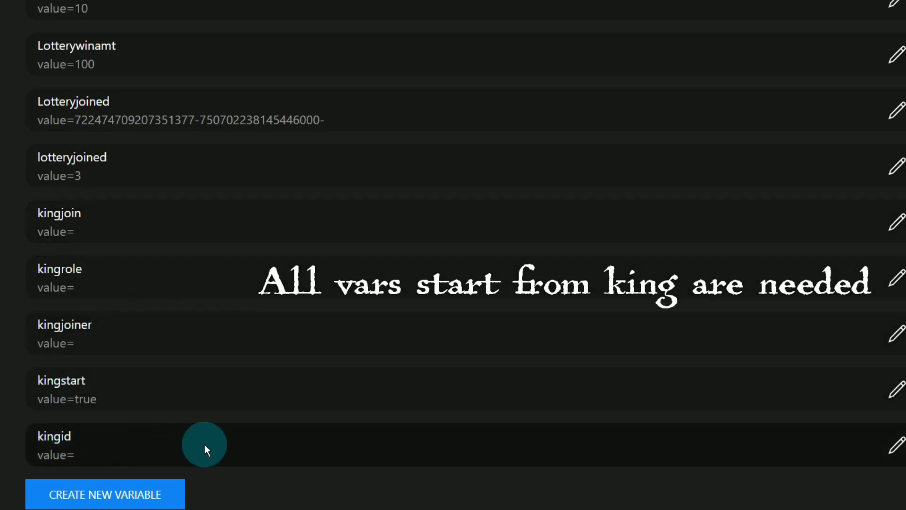
{"action": "mouse_move", "coordinate": [162, 404]}
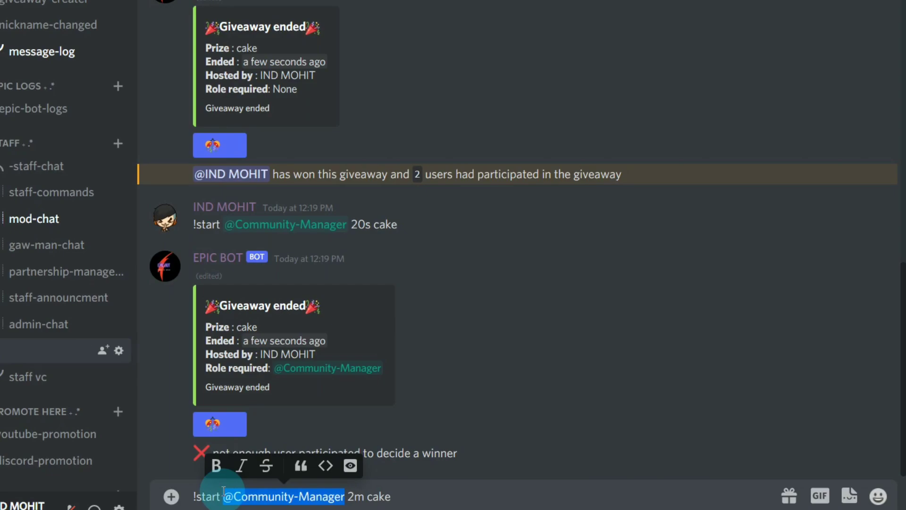
{"action": "key", "text": "Enter"}
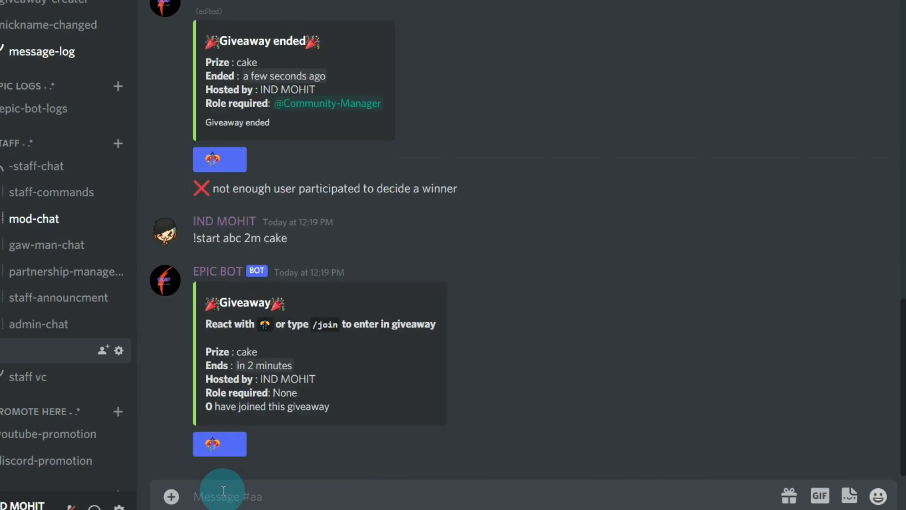
{"action": "type", "text": "/join id:"}
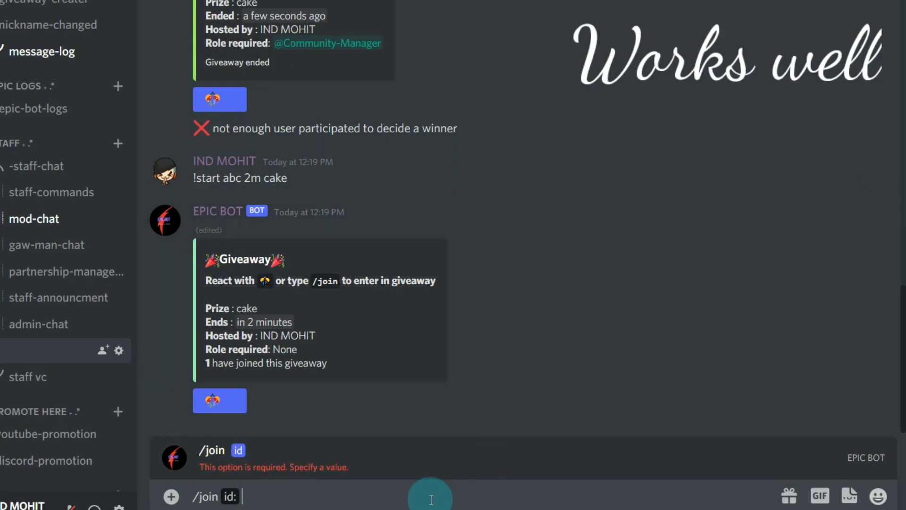
{"action": "key", "text": "Enter"}
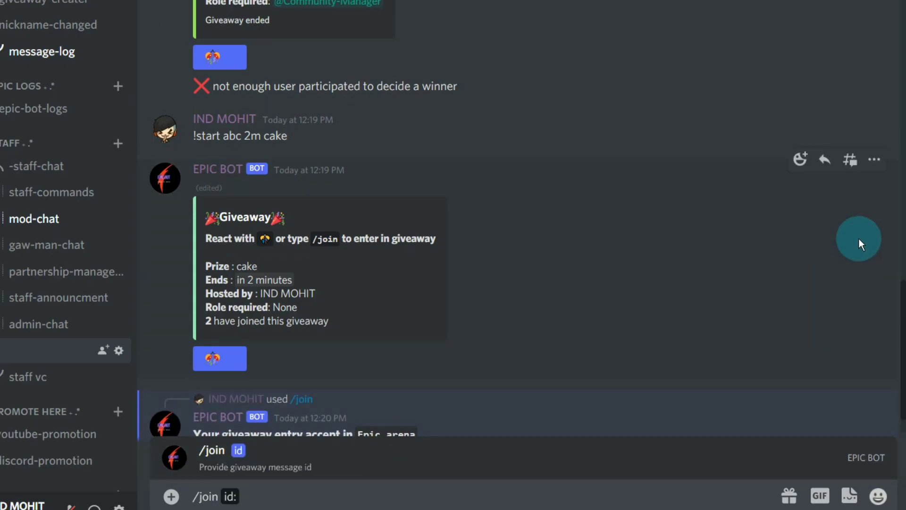
{"action": "type", "text": "893751612357607444"}
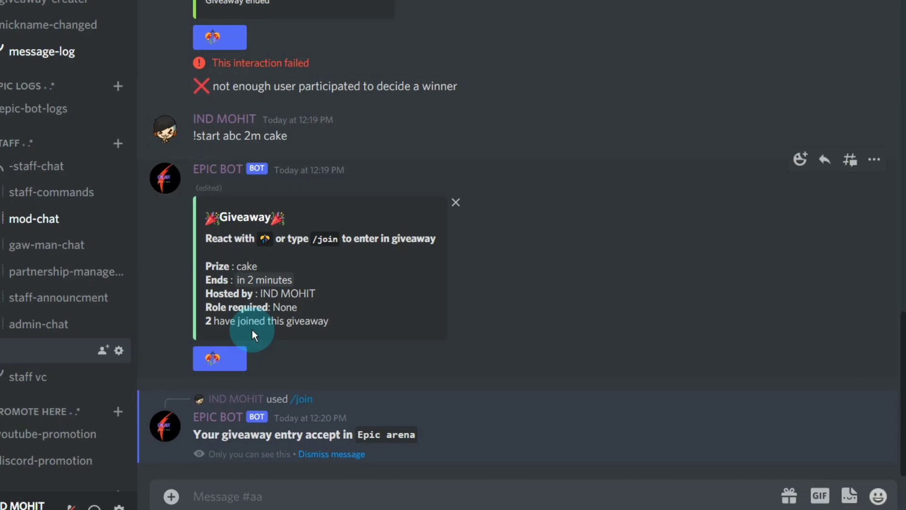
{"action": "mouse_move", "coordinate": [520, 489]}
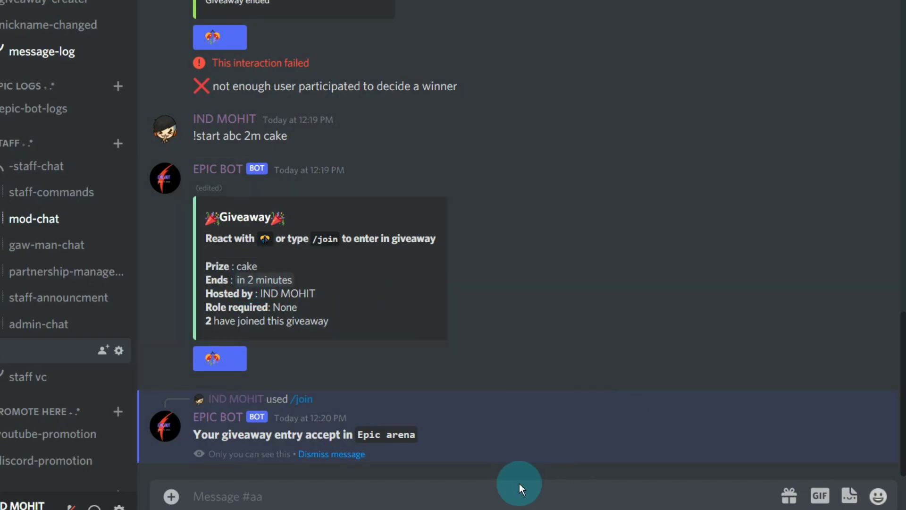
{"action": "type", "text": "!start 10s"}
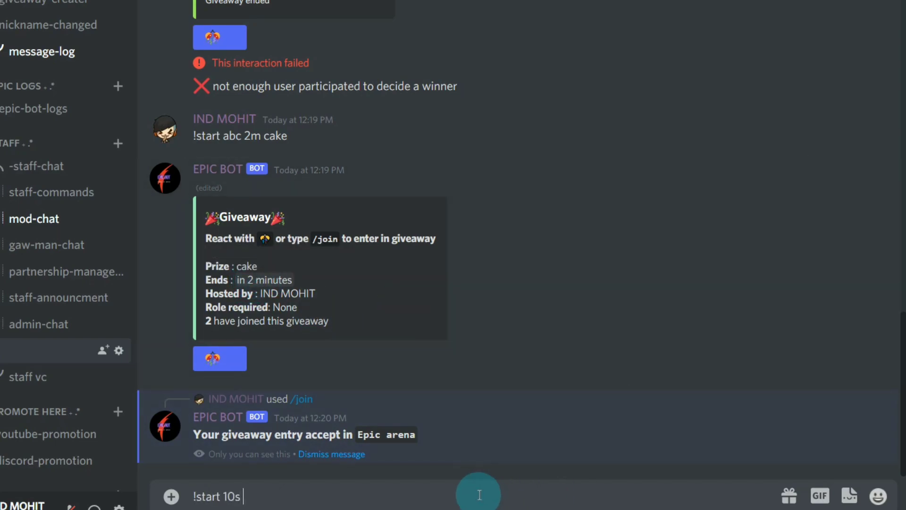
{"action": "type", "text": "abc"}
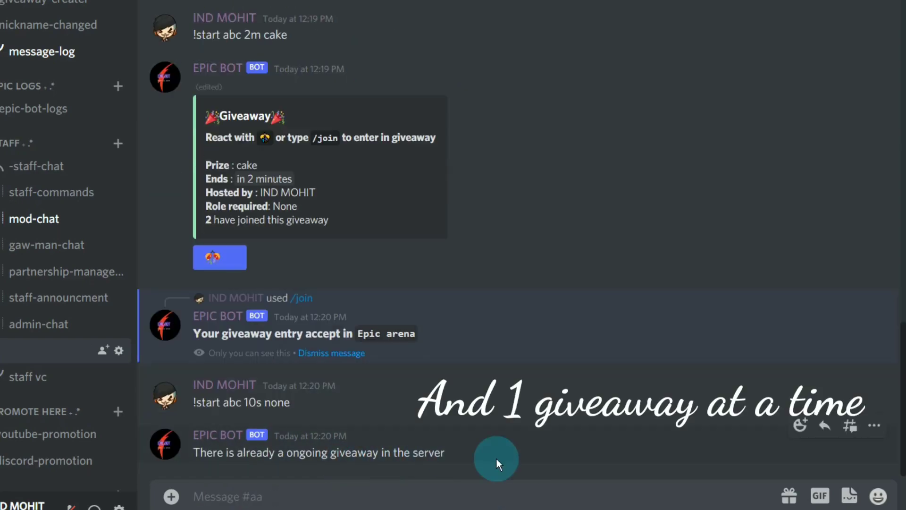
{"action": "double_click", "coordinate": [241, 402]}
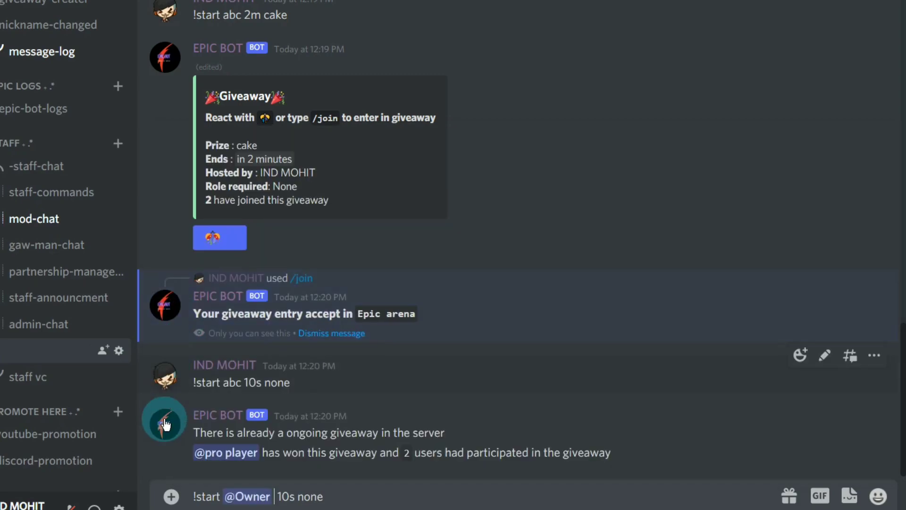
{"action": "left_click", "coordinate": [164, 419]}
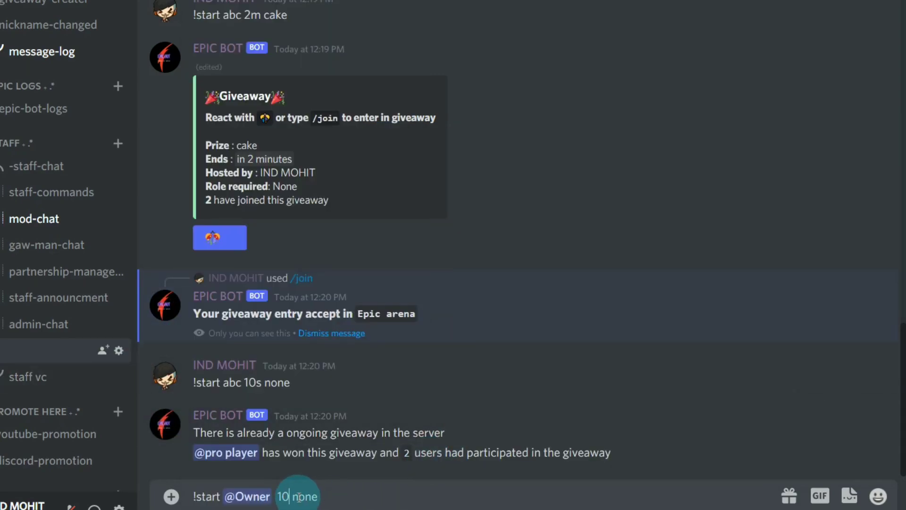
{"action": "key", "text": "enter"}
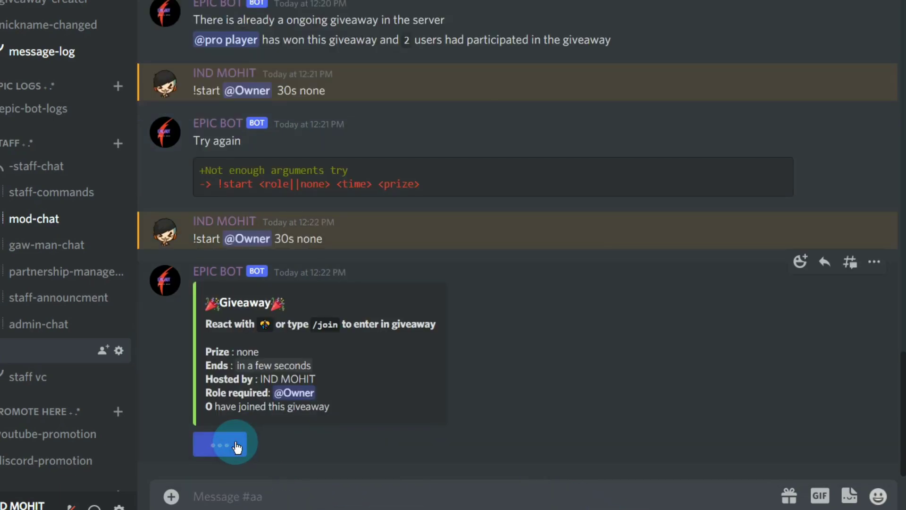
{"action": "left_click", "coordinate": [220, 444]}
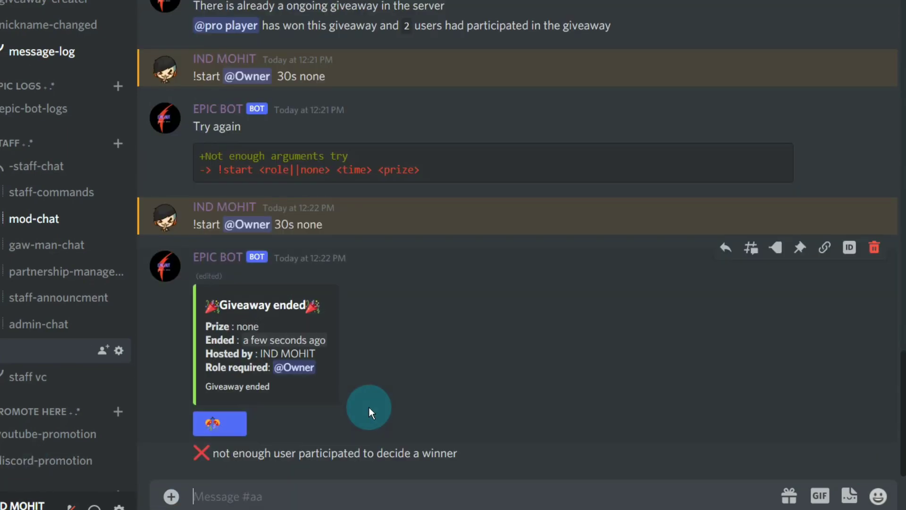
{"action": "type", "text": "!start last 30s"}
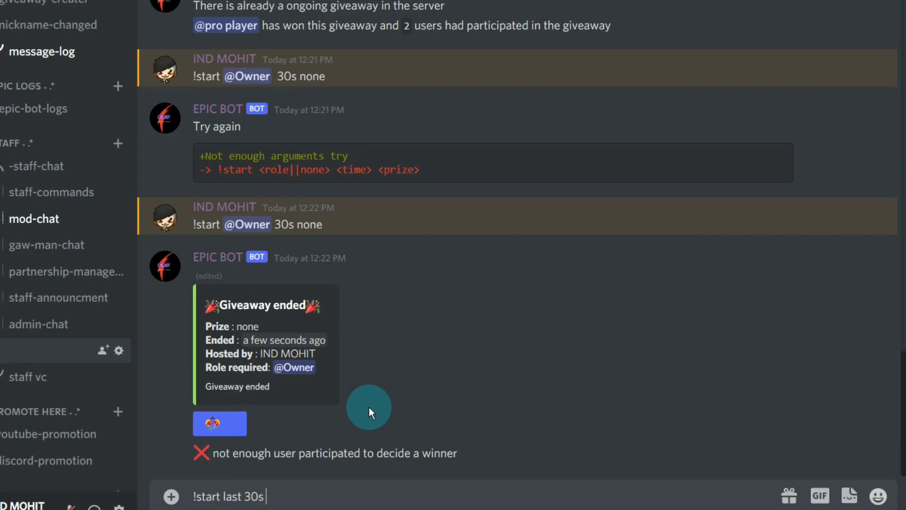
Step: Send !start last 30s it works, then /join with a fake id to trigger the valid-id warning
{"action": "key", "text": "Enter"}
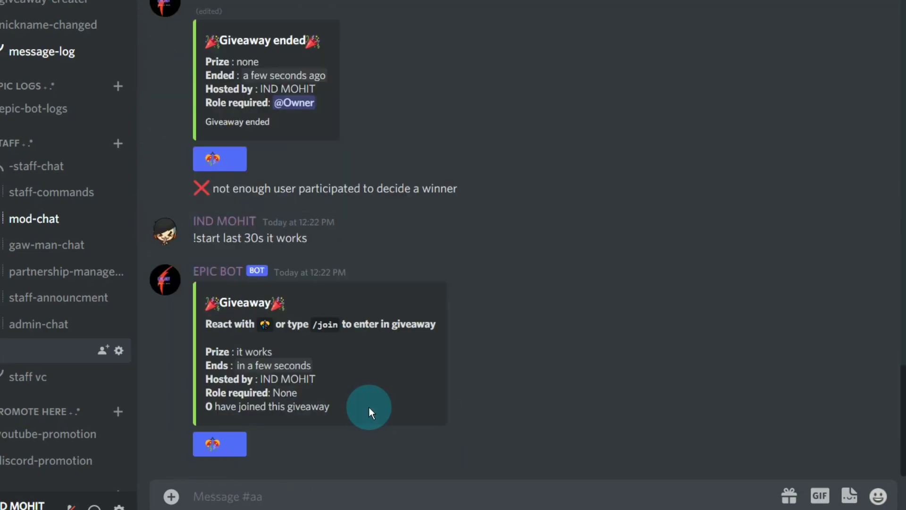
{"action": "type", "text": "/join id: fake id"}
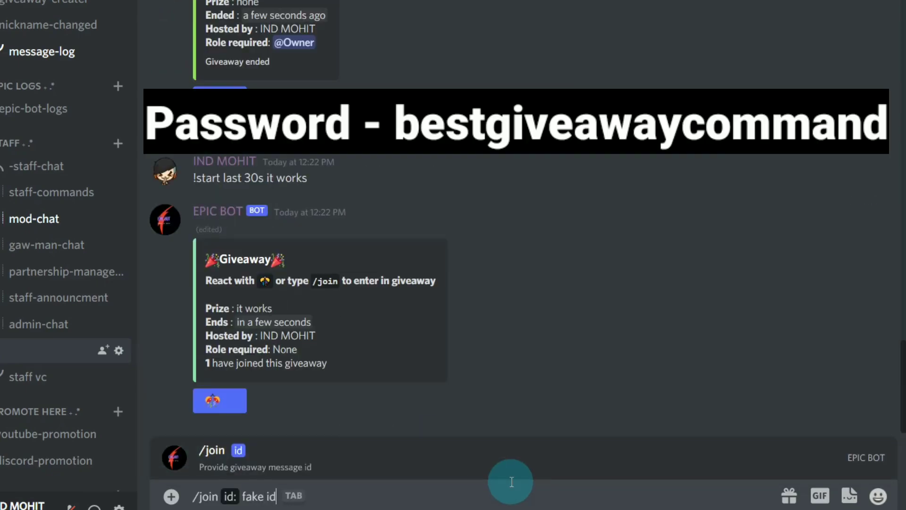
{"action": "key", "text": "Enter"}
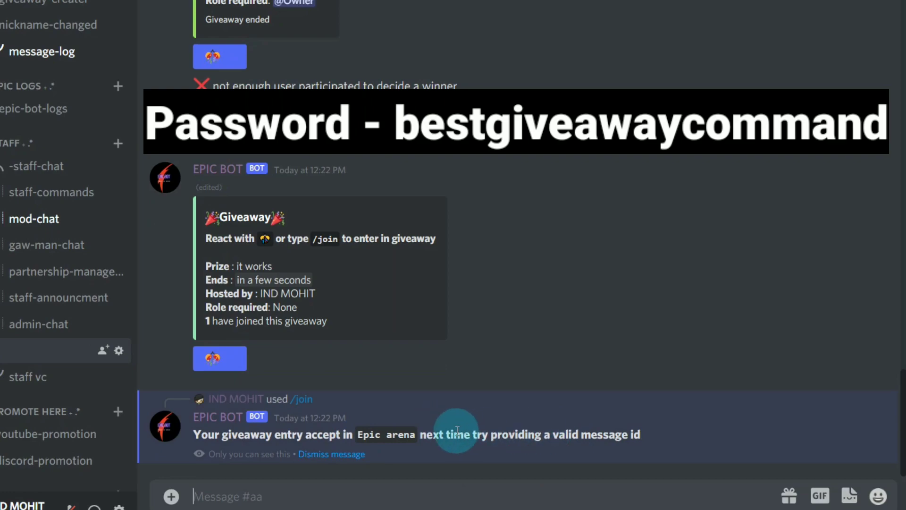
{"action": "mouse_move", "coordinate": [667, 475]}
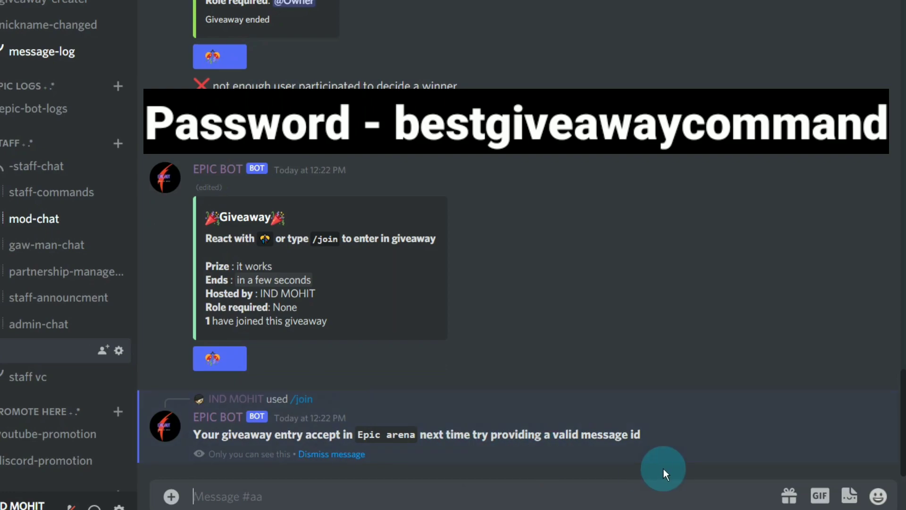